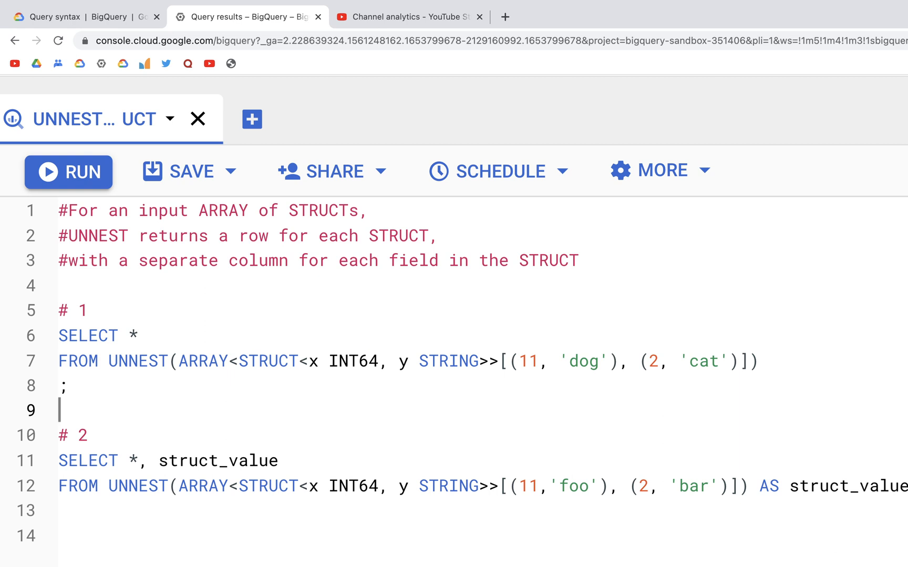
mouse_move(646, 361)
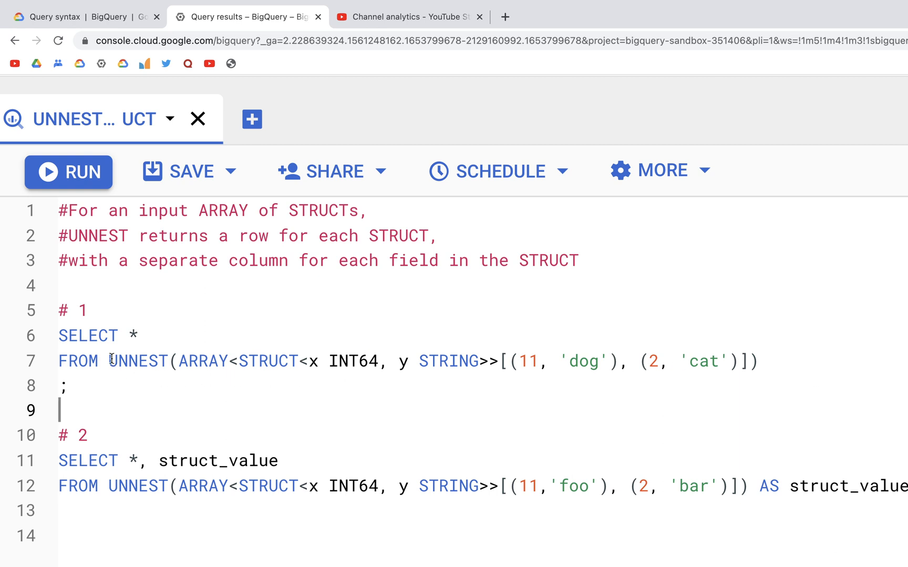
Step: Walk through the first query's UNNEST keyword, STRUCT type and the (2, 'cat') array element
double_click(135, 360)
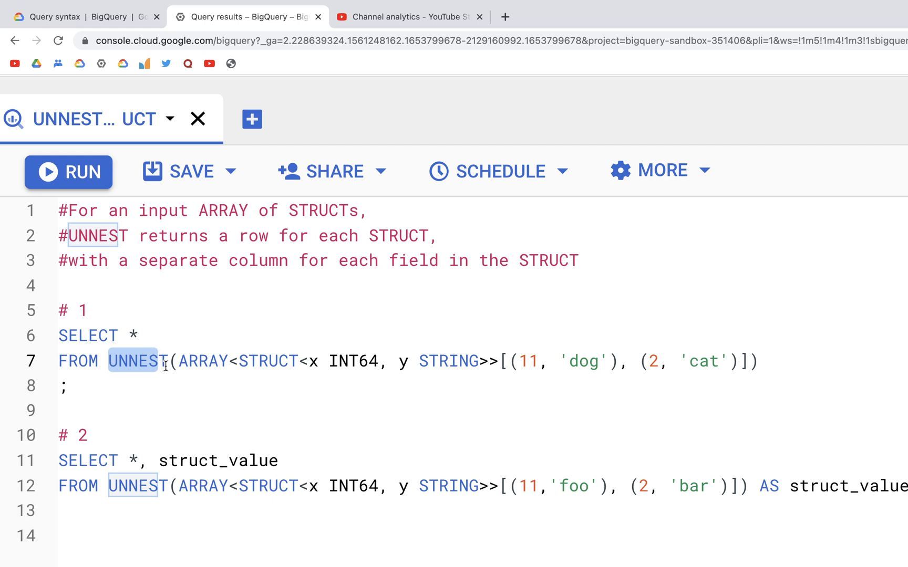
double_click(266, 360)
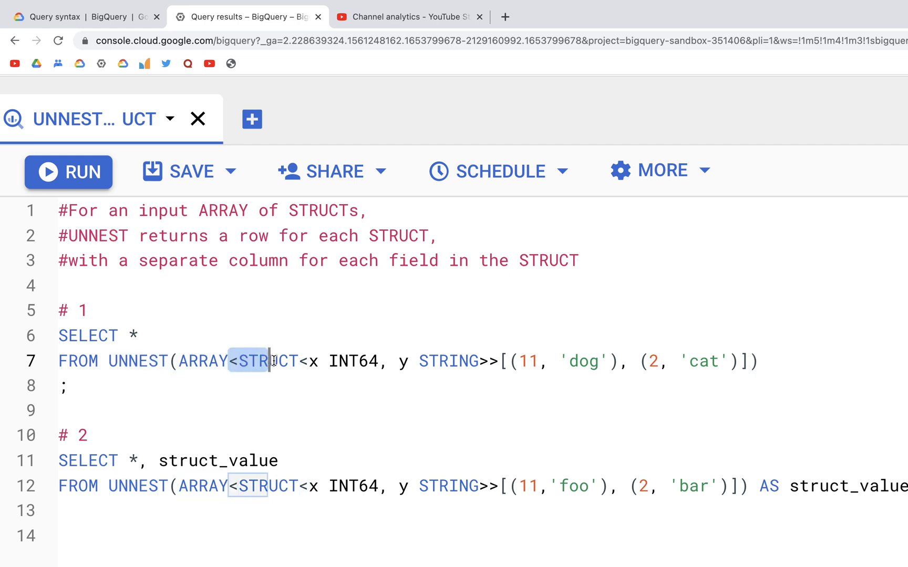
double_click(265, 360)
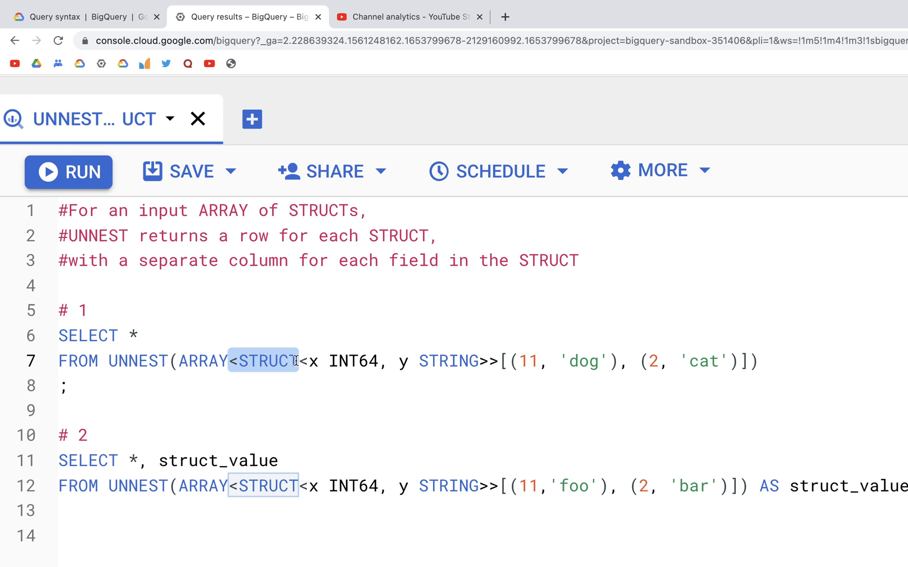
left_click(499, 360)
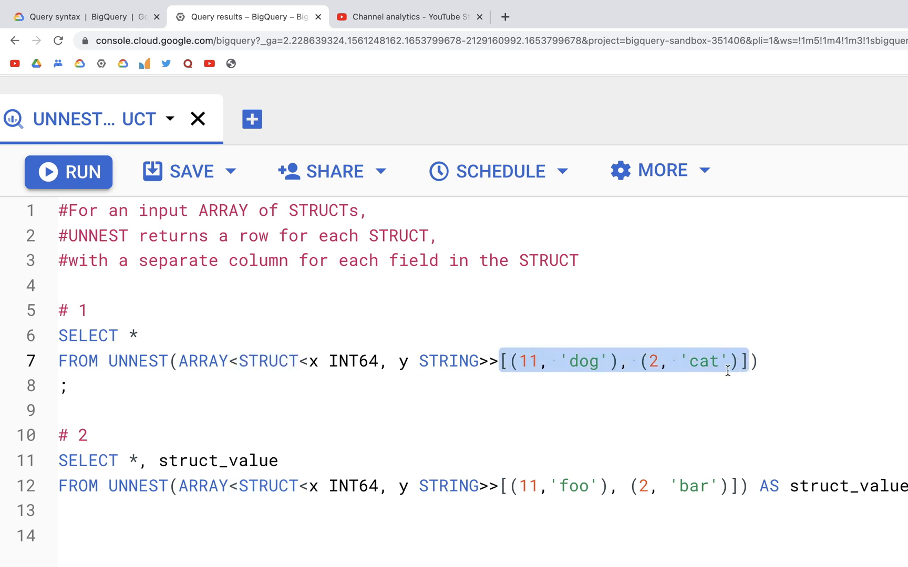
left_click(511, 360)
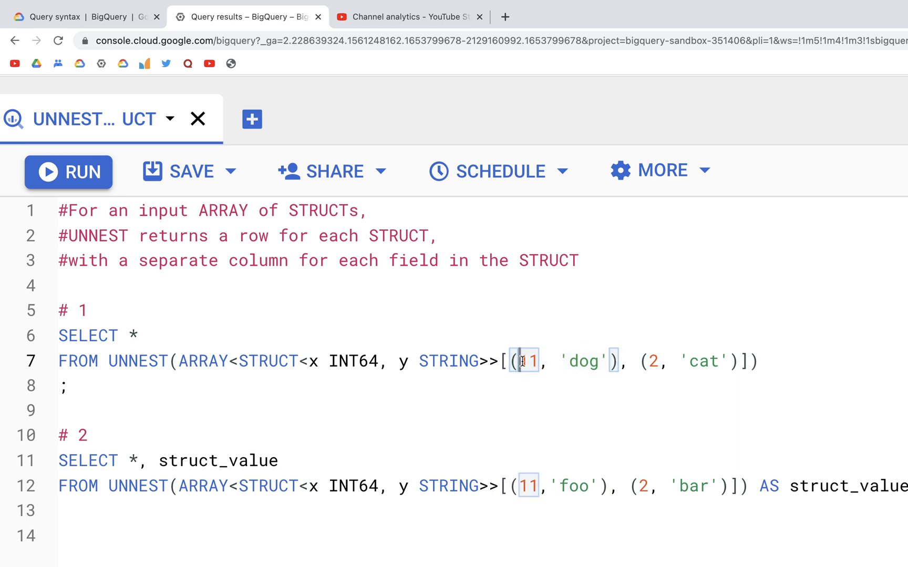
double_click(525, 361)
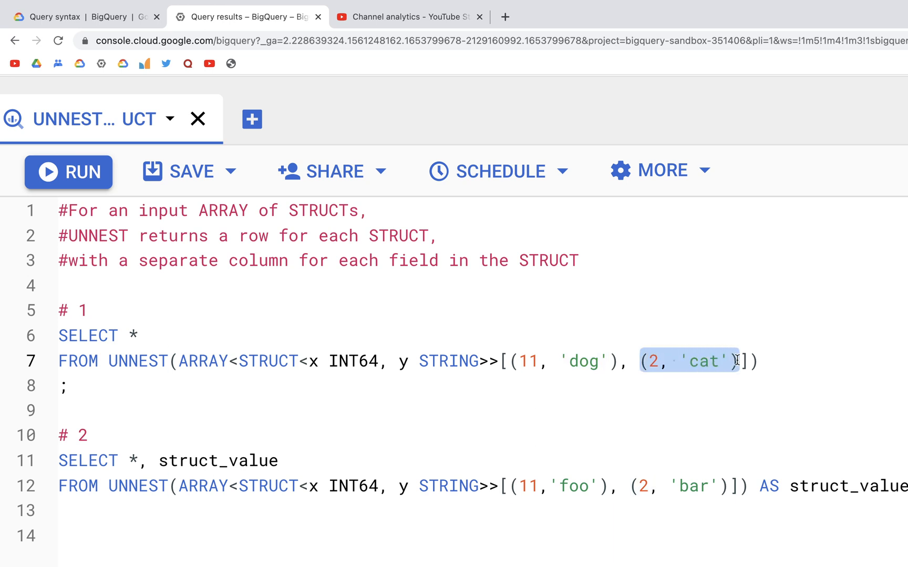
mouse_move(447, 378)
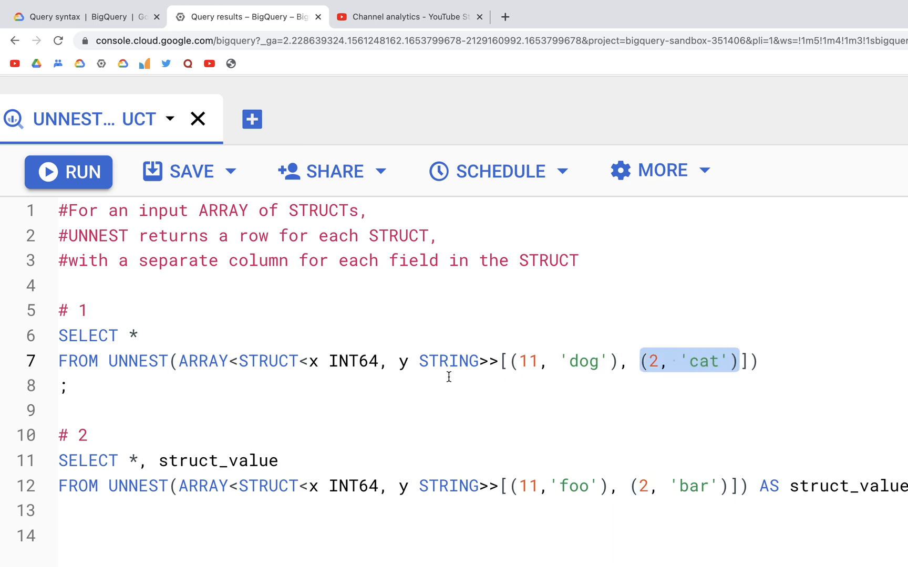
left_click(240, 361)
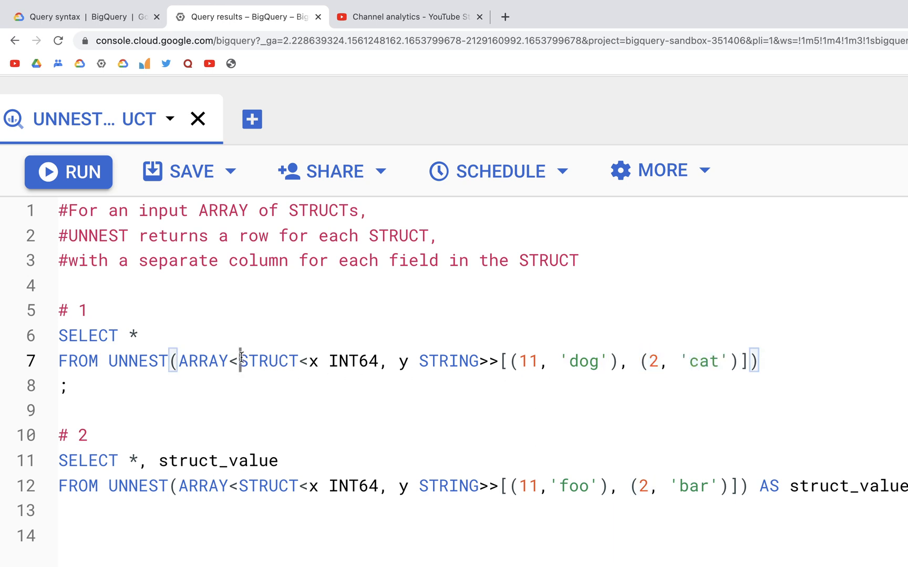
Step: Review the x INT64 / y STRING fields, then run the whole first query and view its results
double_click(269, 360)
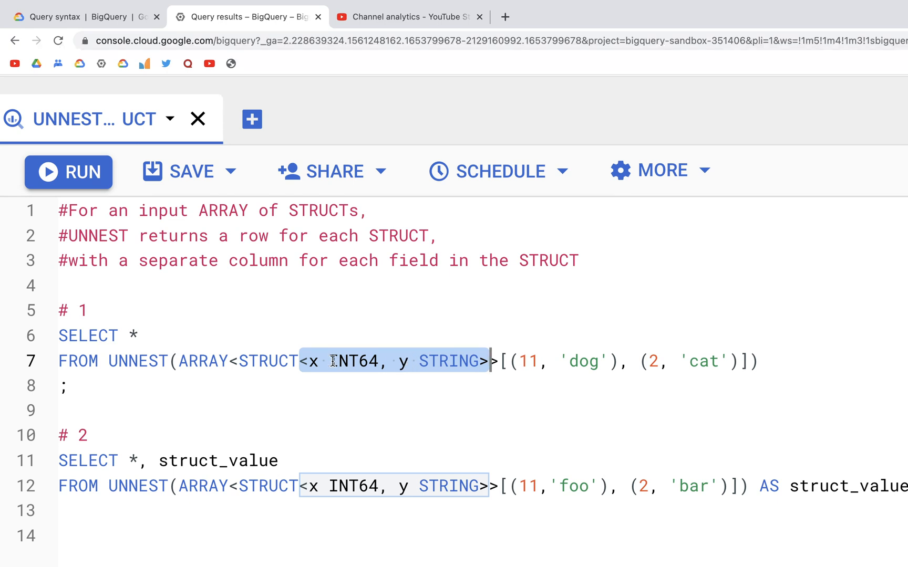
double_click(353, 361)
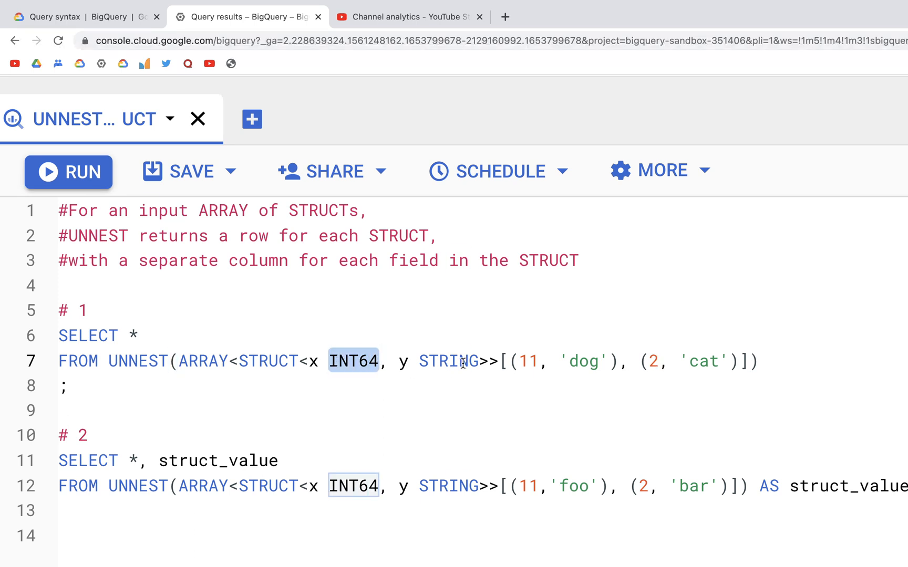
mouse_move(468, 362)
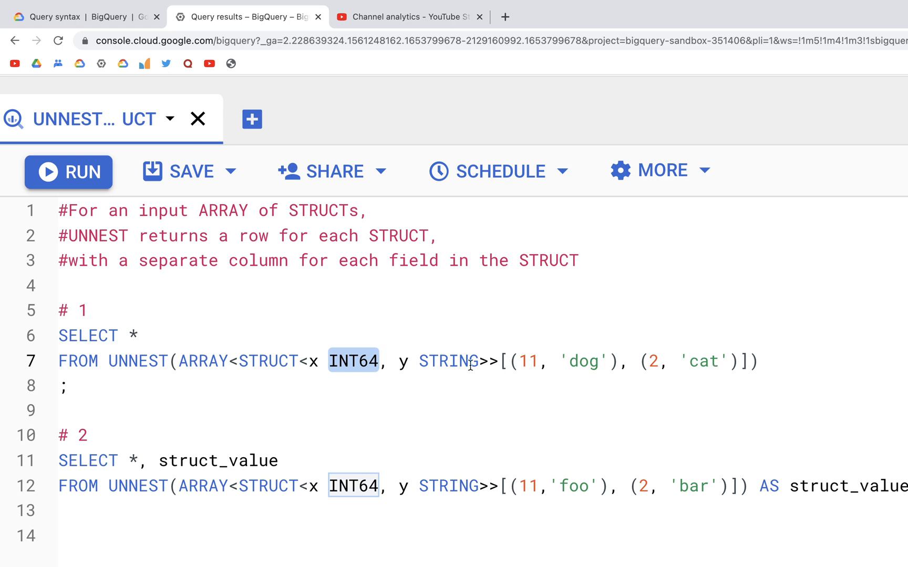
double_click(446, 361)
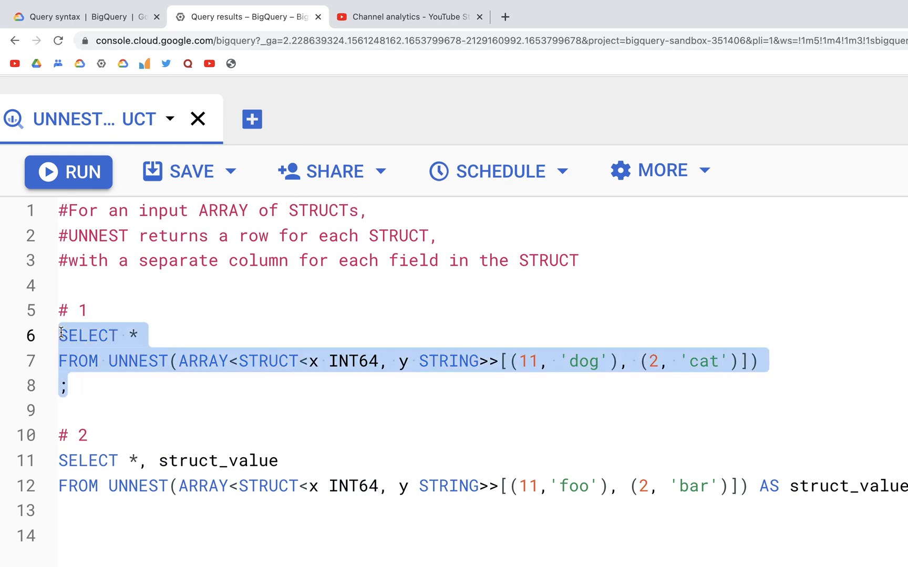
left_click(68, 171)
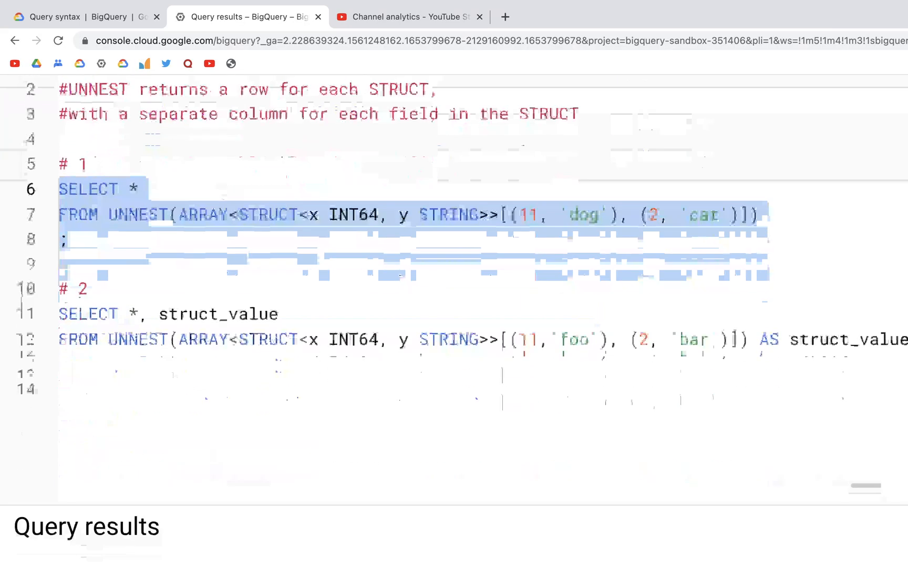
scroll("up", 3)
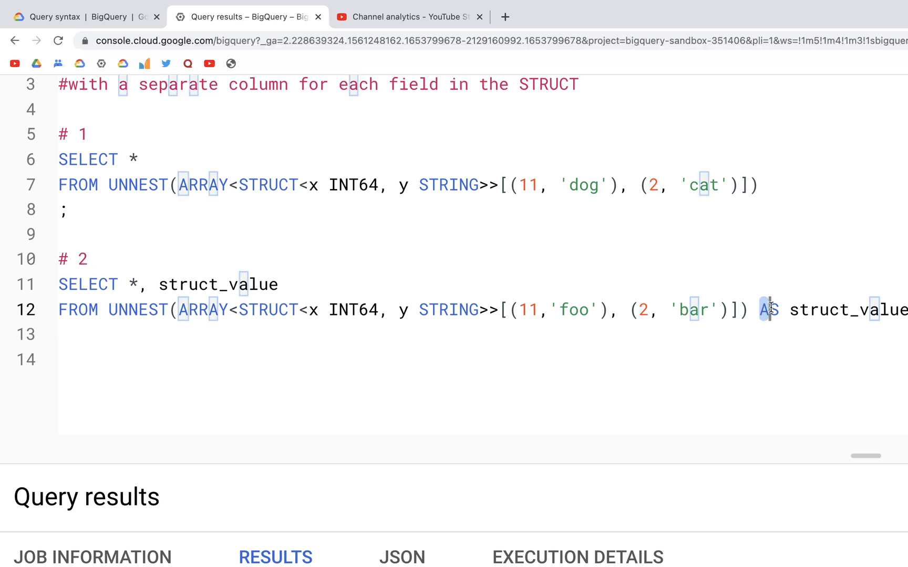
Step: Walk through the second query's AS struct_value alias and its struct_value column selection
double_click(845, 310)
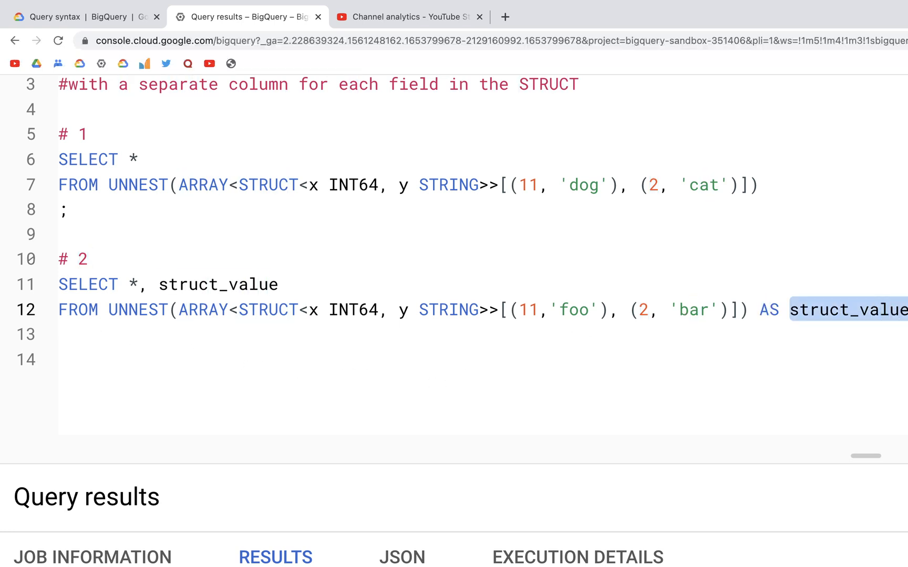
double_click(218, 285)
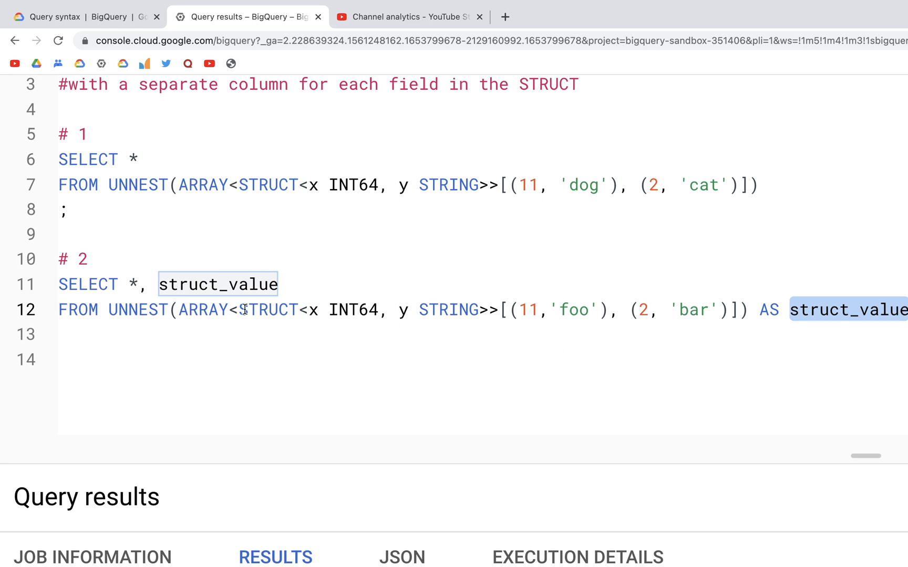
left_click(149, 285)
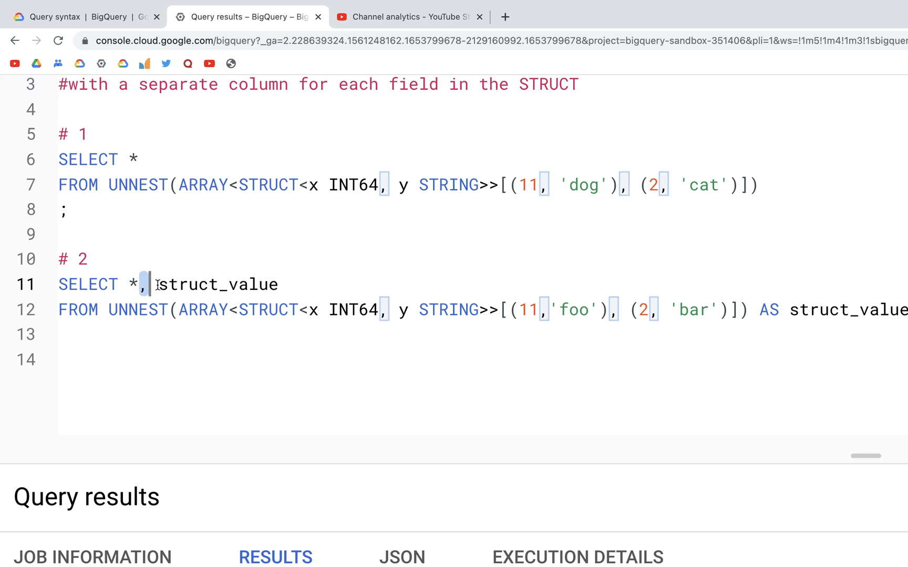
double_click(218, 285)
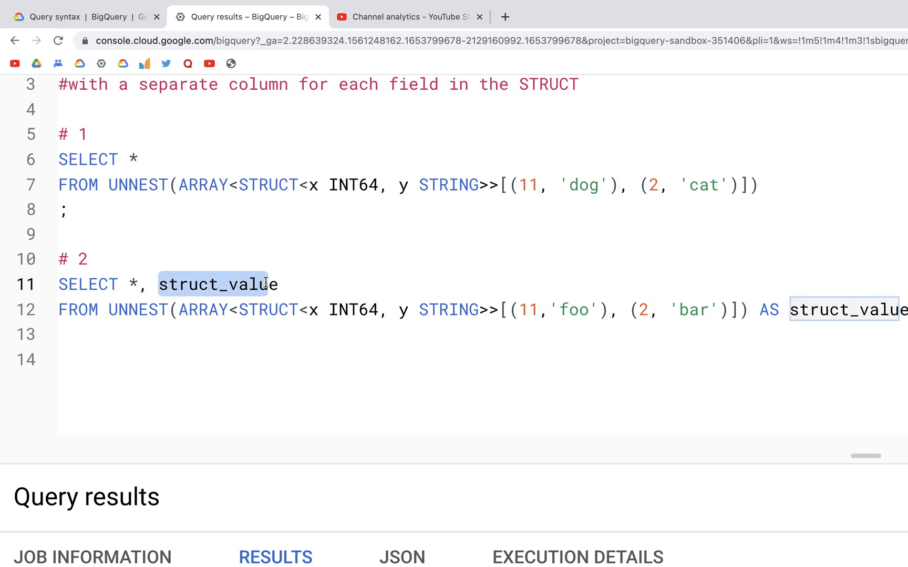
mouse_move(413, 365)
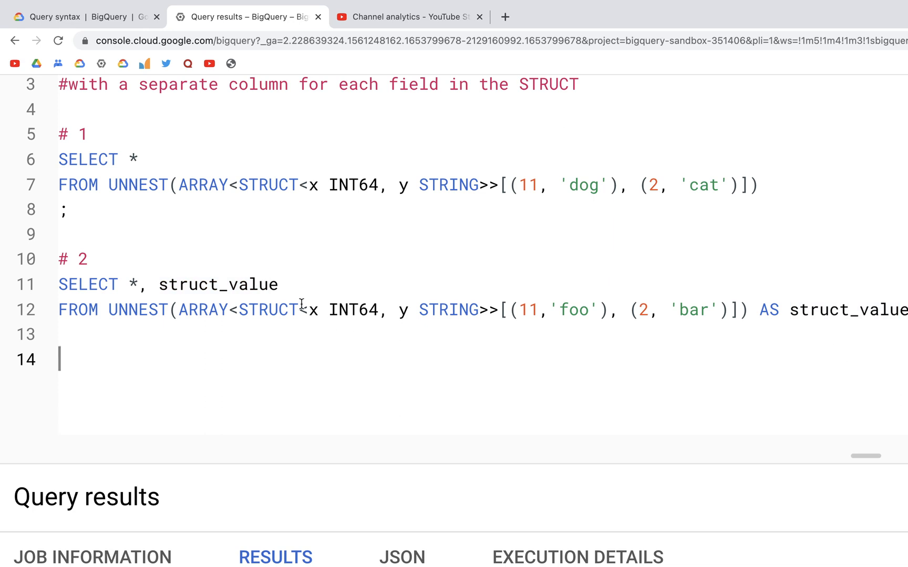
double_click(313, 310)
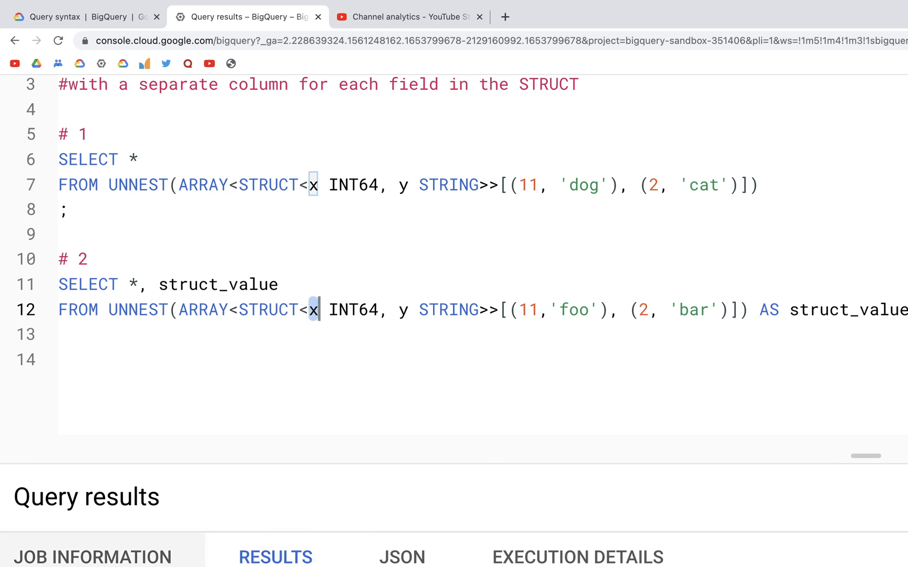
mouse_move(804, 318)
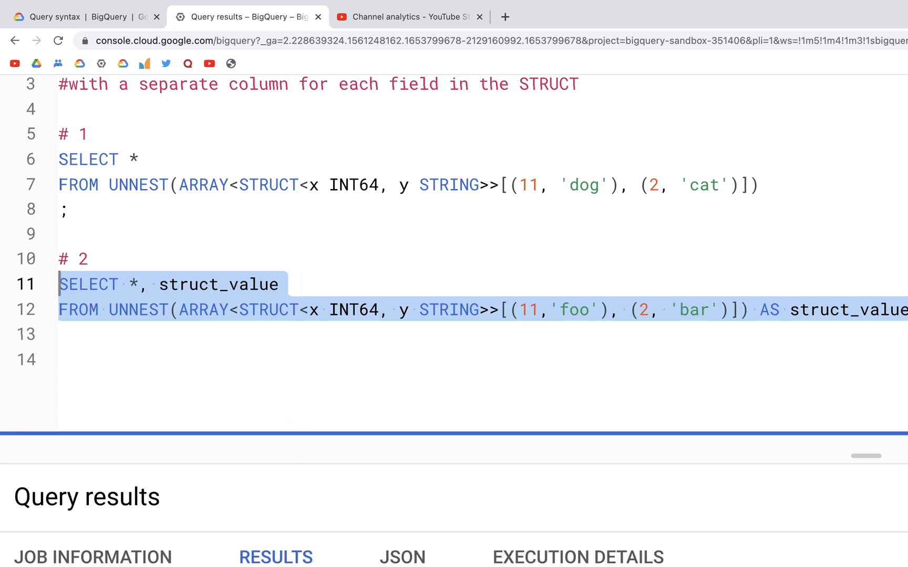
scroll("up", 3)
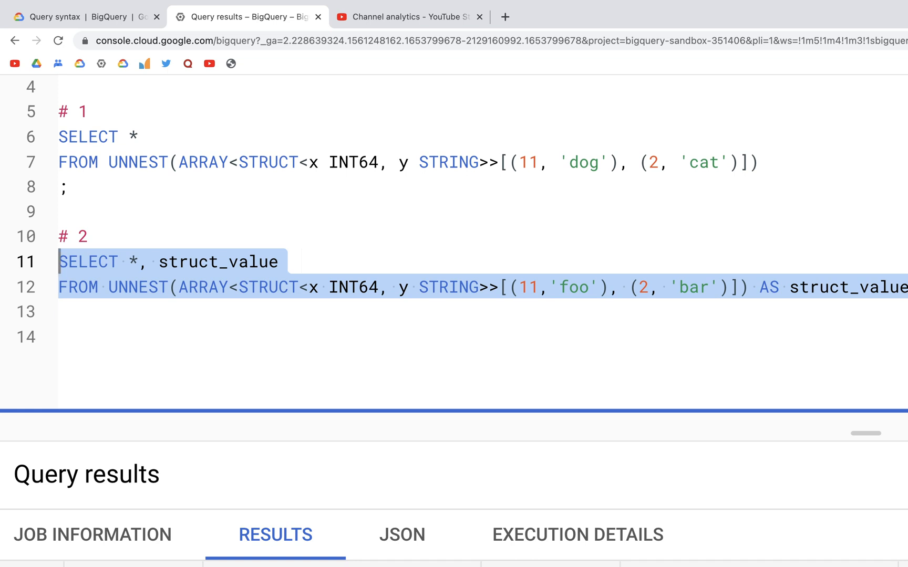
left_click(133, 262)
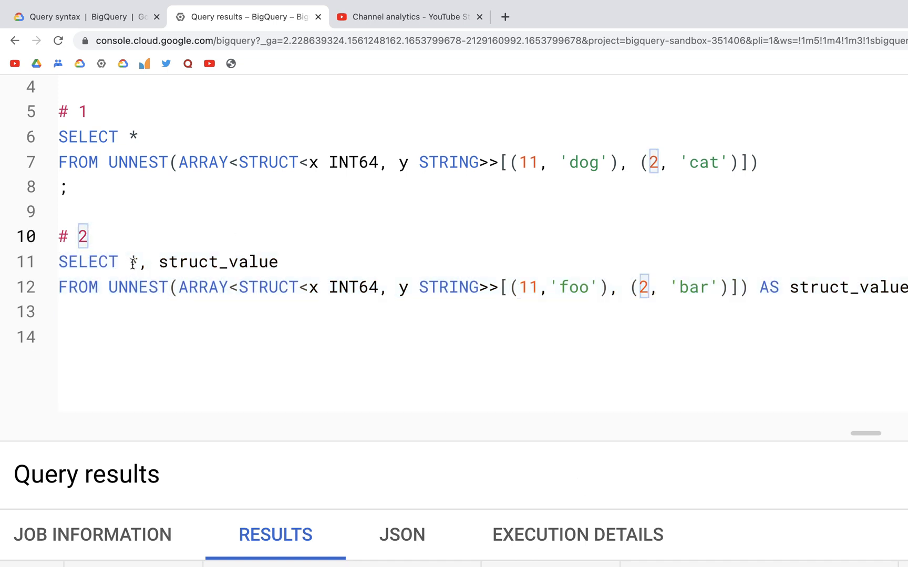
double_click(218, 261)
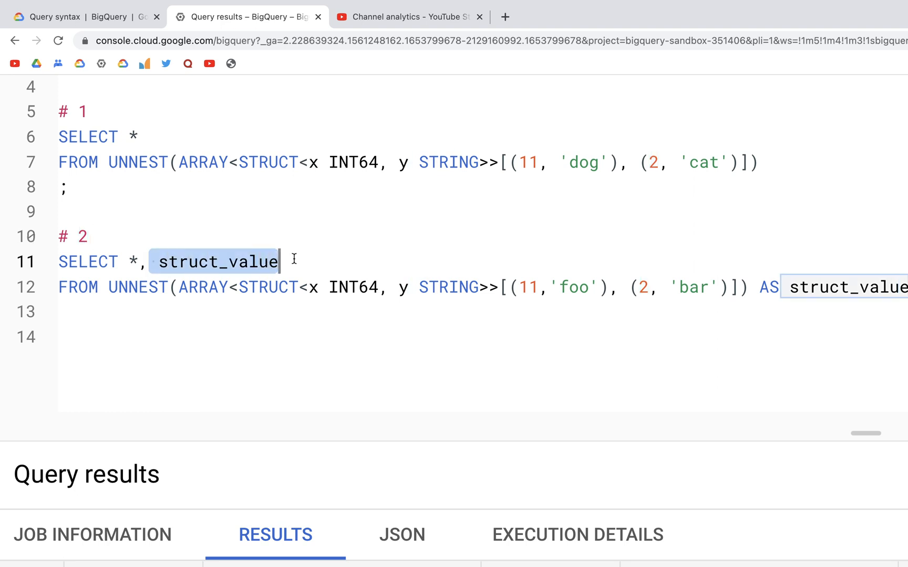